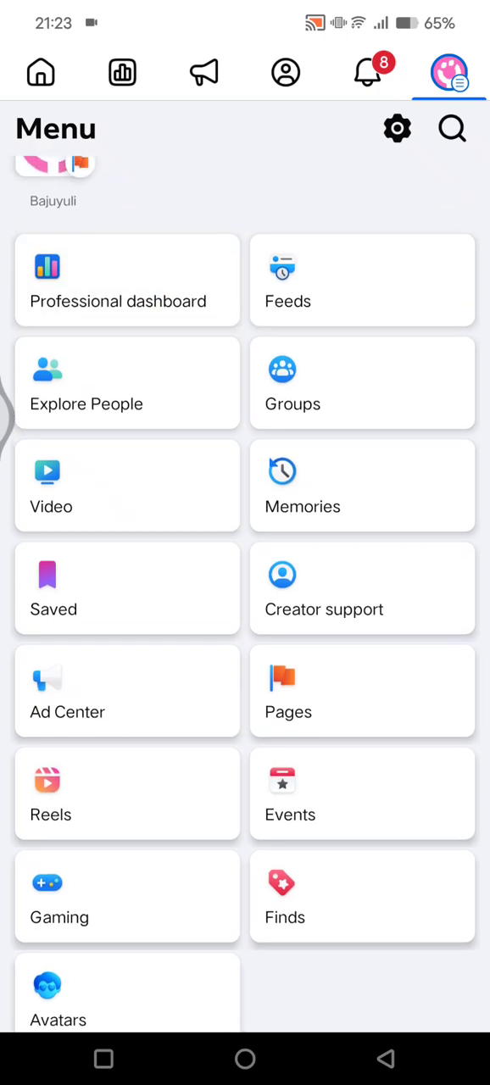
- Go to the Professional dashboard's Monetization tab and scroll to the not-yet-eligible money tools
click(118, 279)
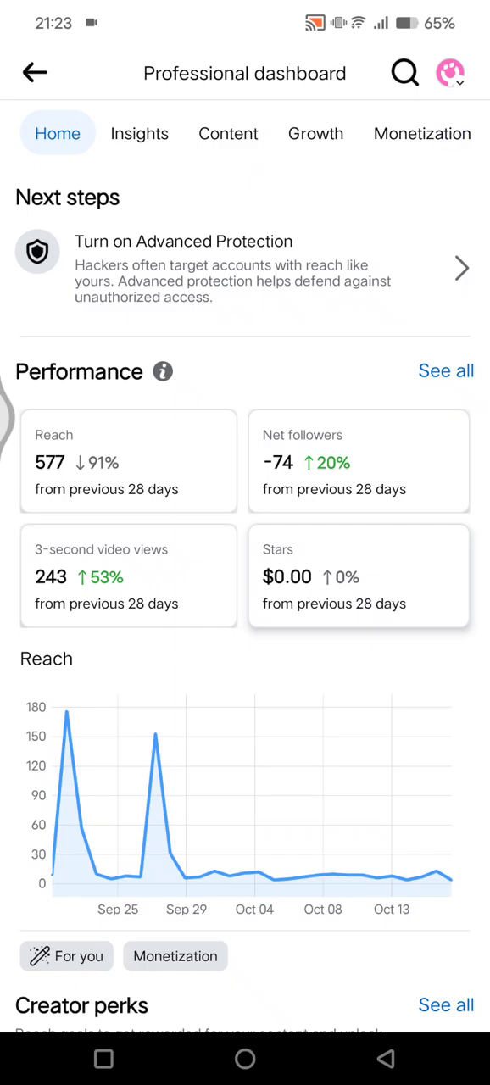
click(421, 133)
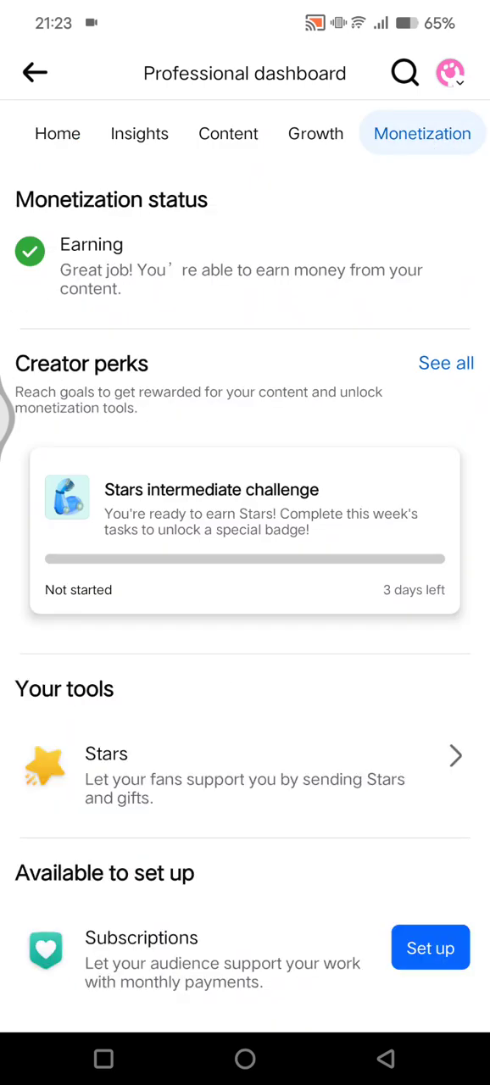
scroll(down, 3)
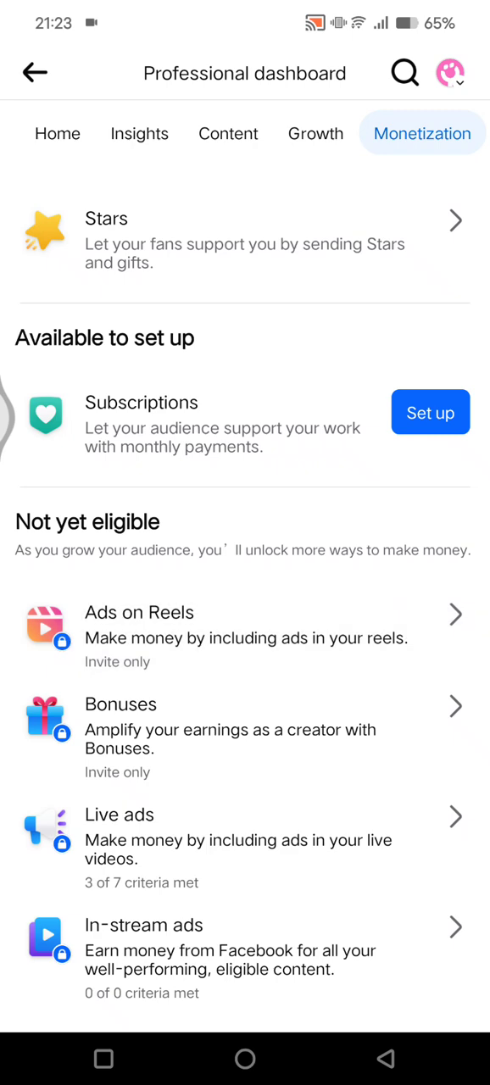
scroll(down, 3)
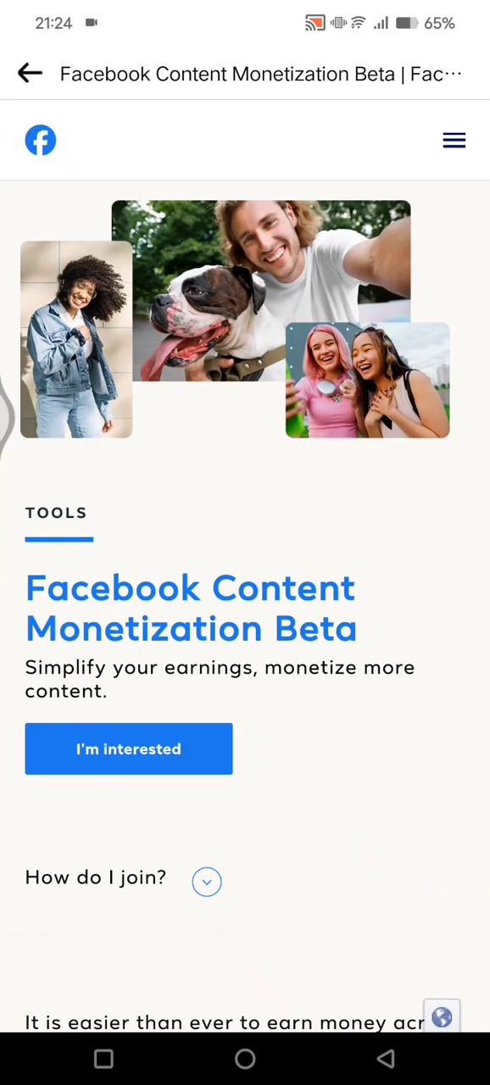
scroll(down, 3)
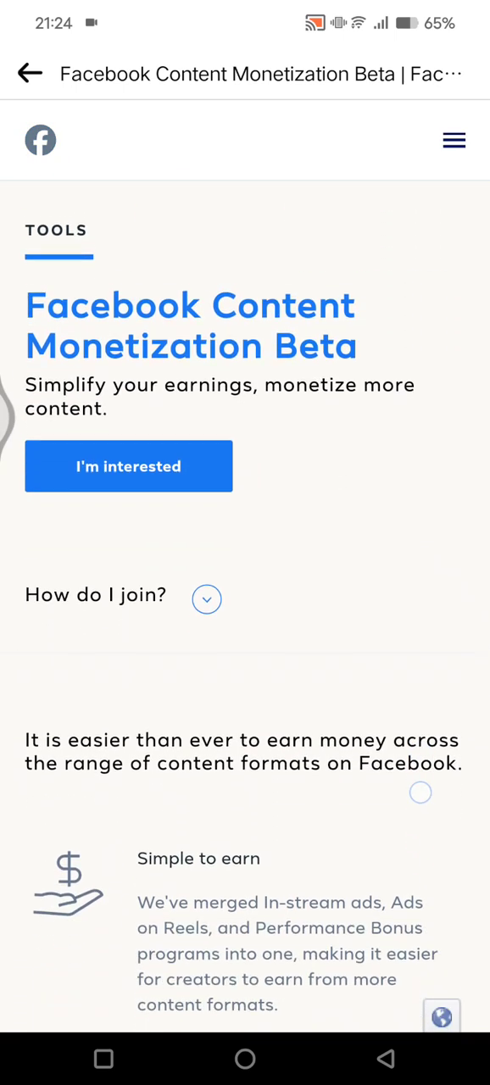
scroll(down, 3)
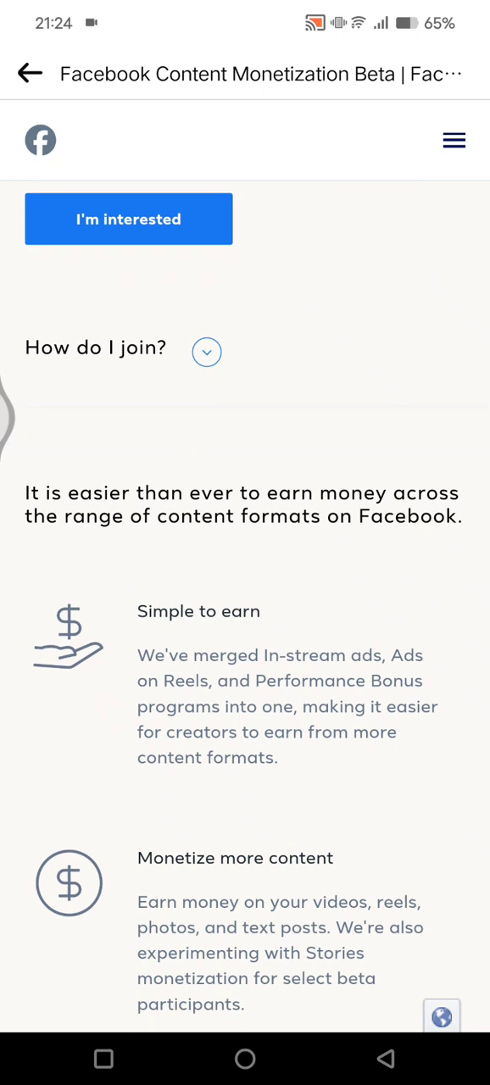
scroll(down, 3)
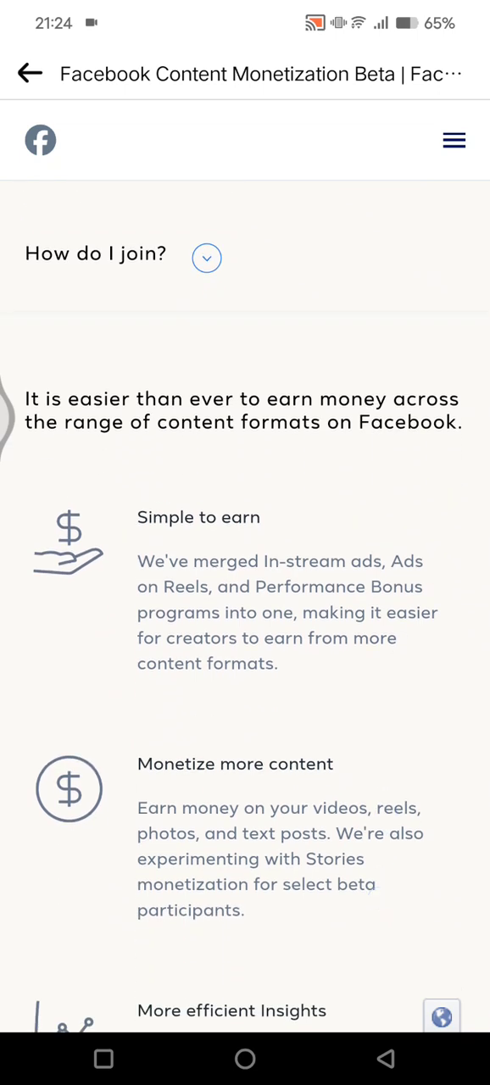
scroll(down, 3)
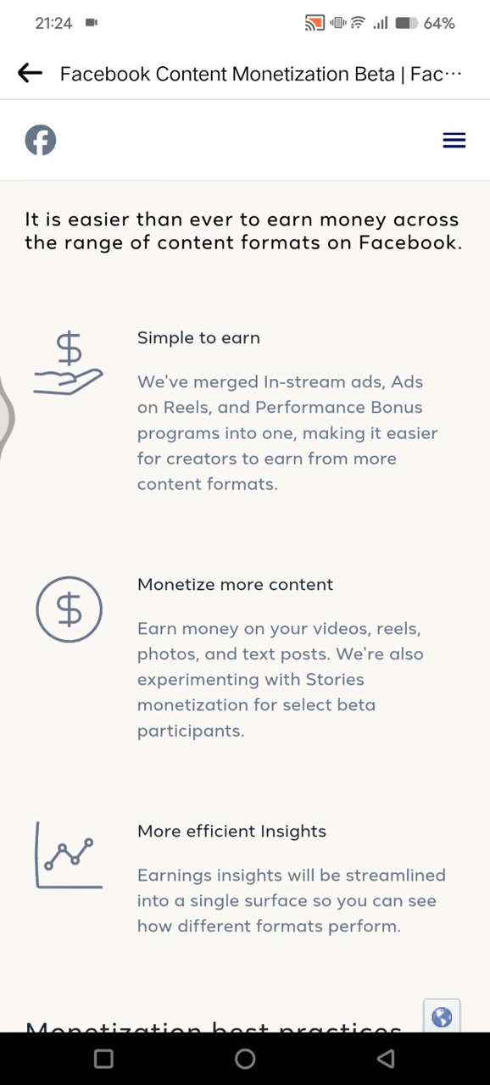
scroll(down, 3)
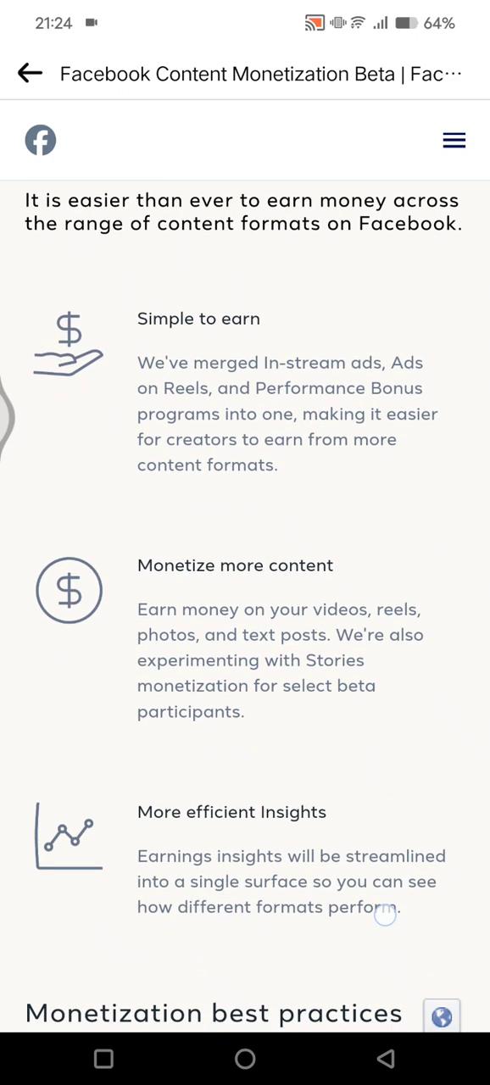
scroll(down, 3)
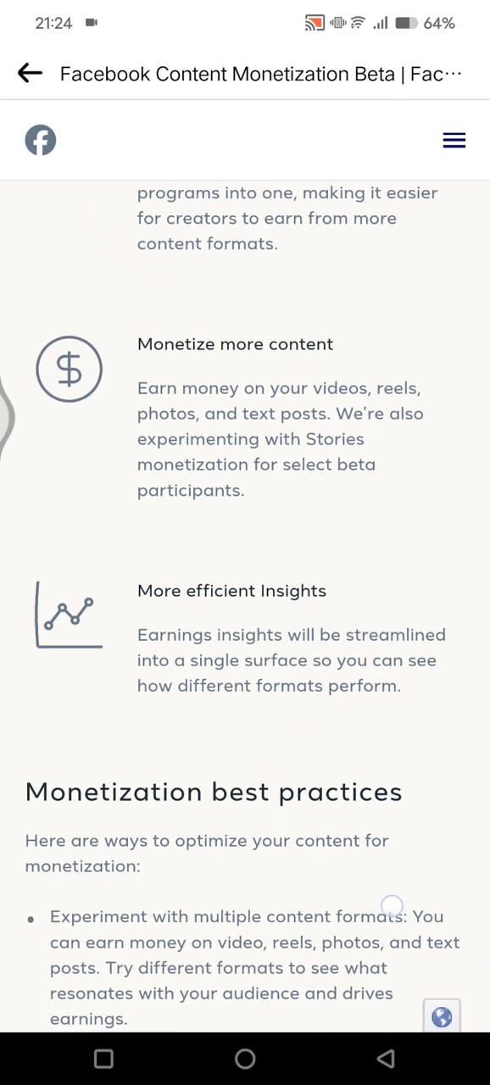
scroll(down, 3)
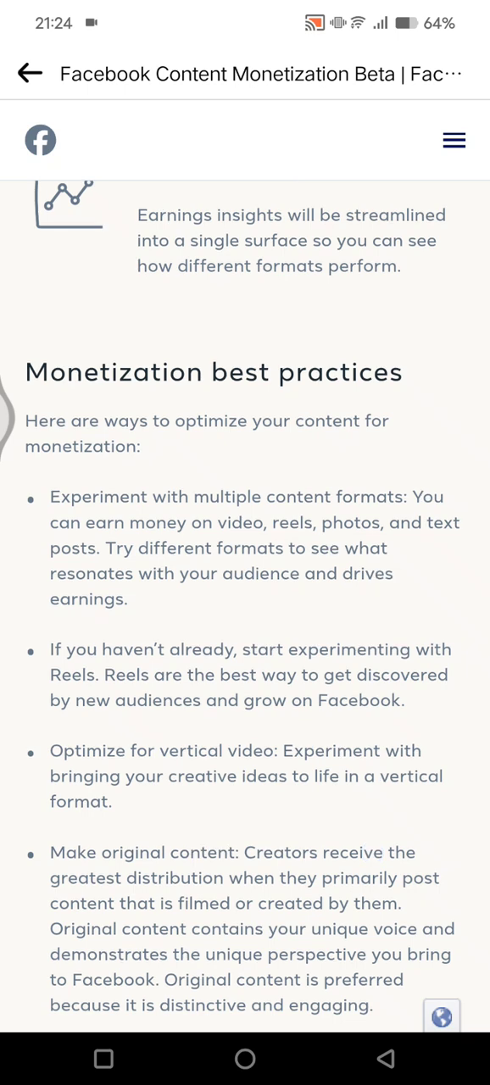
scroll(down, 3)
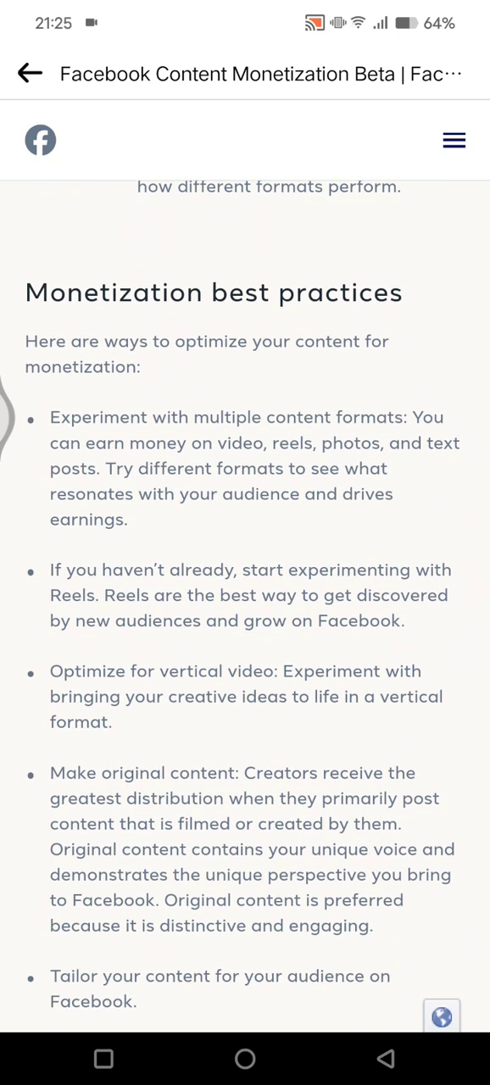
scroll(down, 3)
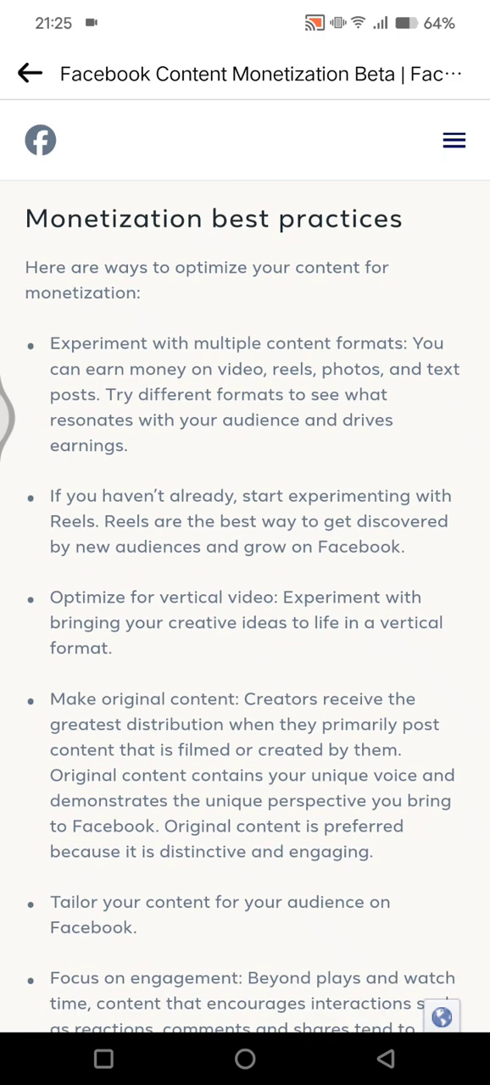
scroll(down, 3)
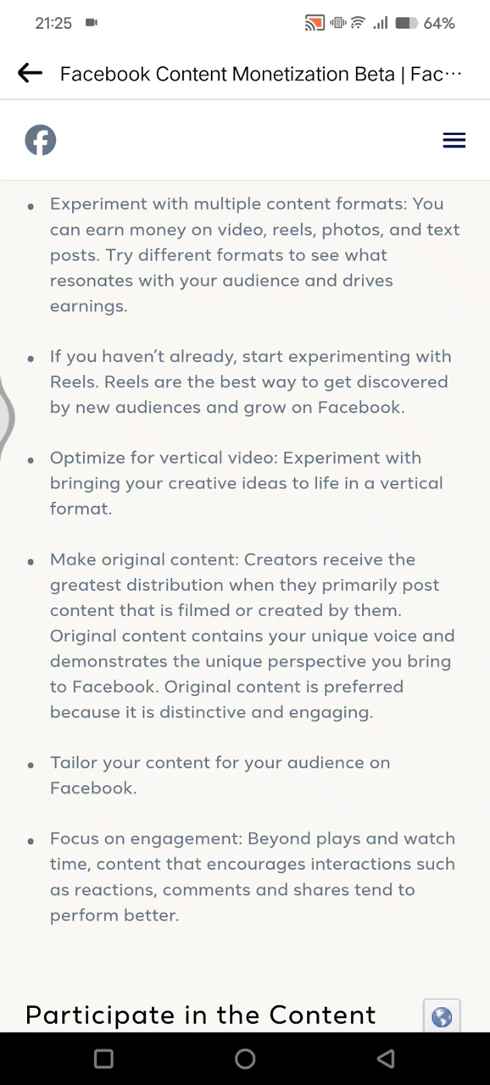
scroll(down, 3)
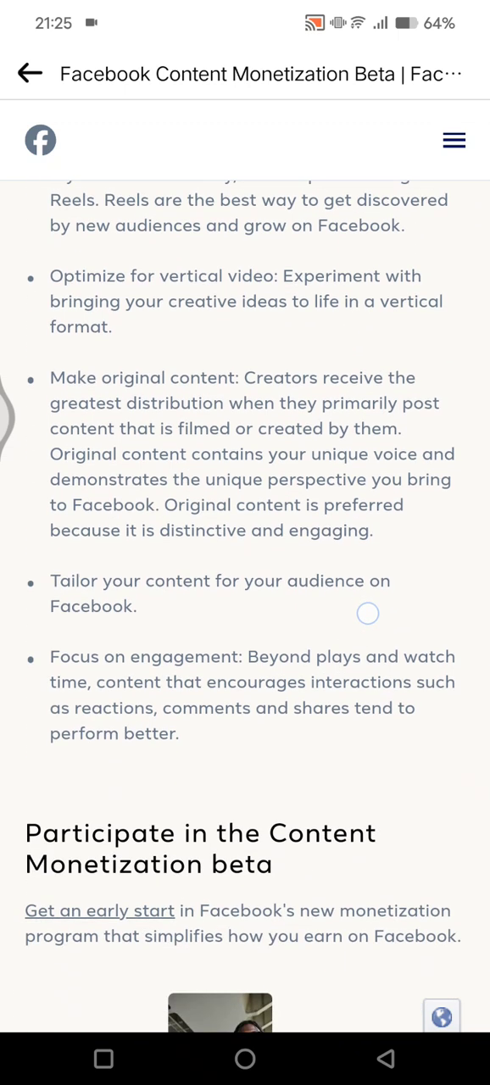
scroll(down, 3)
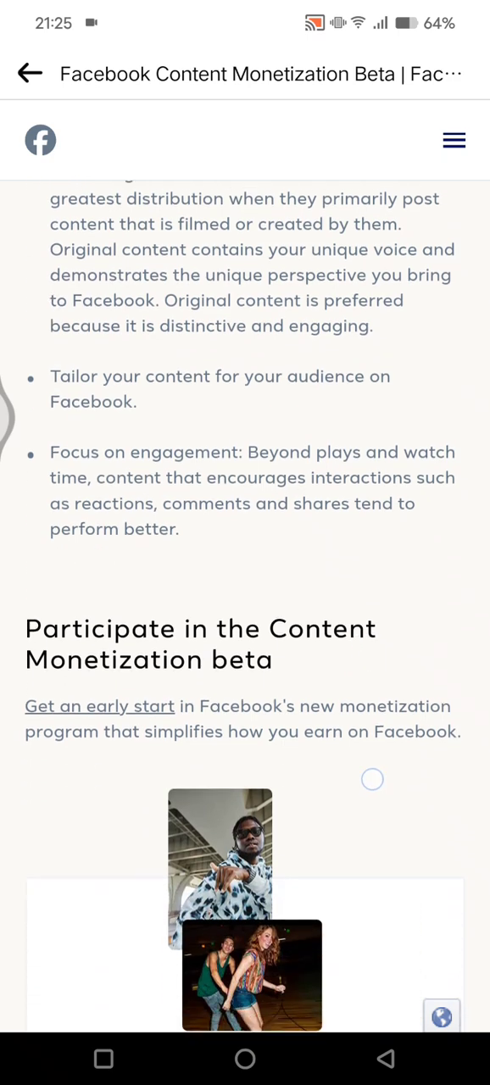
scroll(down, 3)
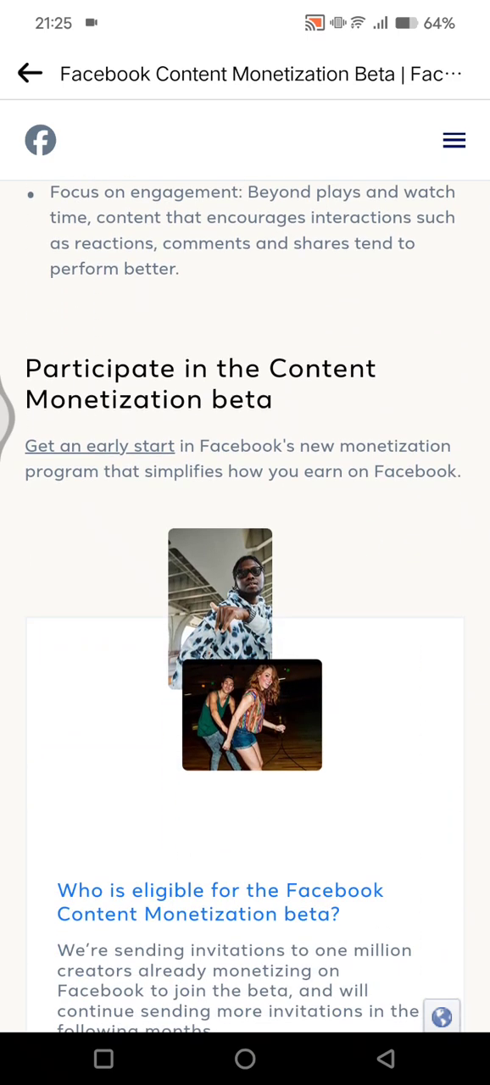
scroll(down, 3)
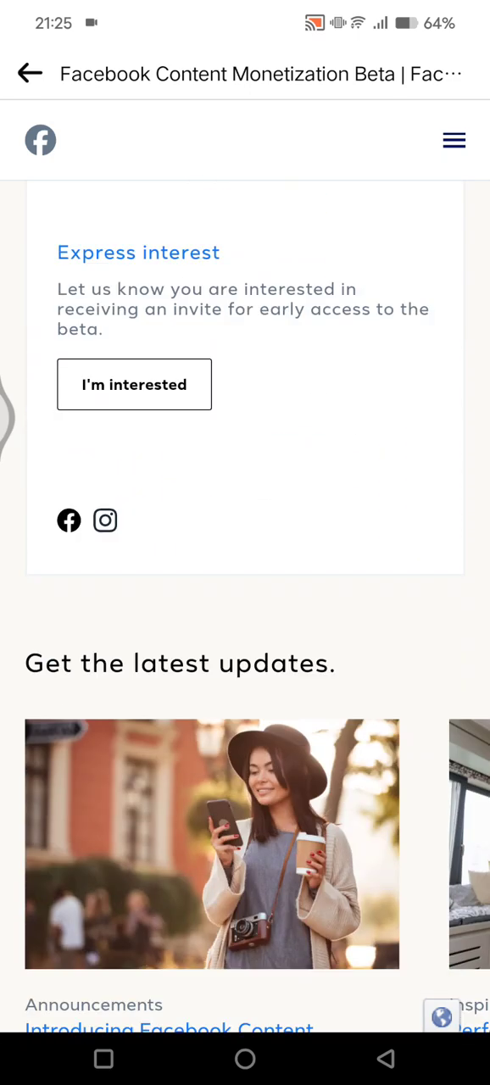
scroll(down, 3)
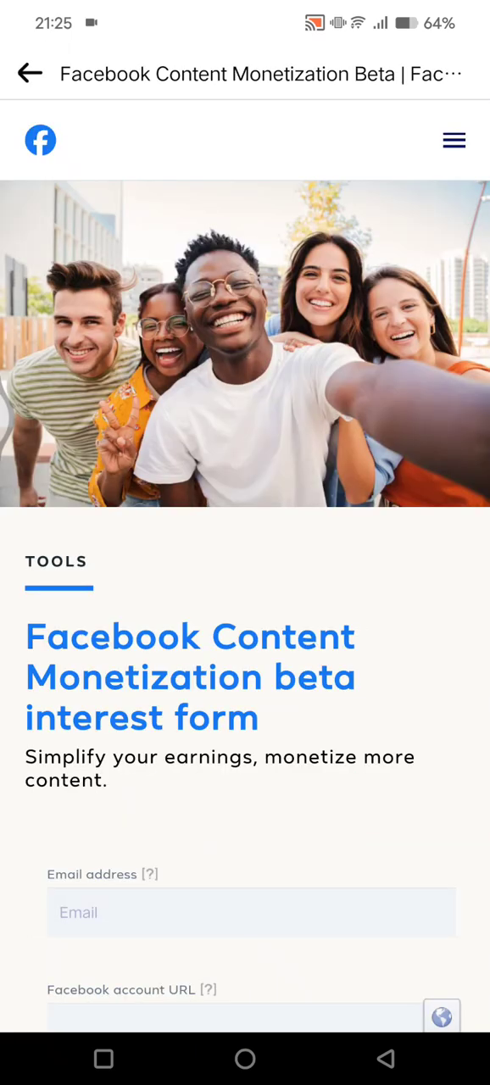
- Scroll through the beta interest form down to the other social media accounts field and submit option
scroll(down, 3)
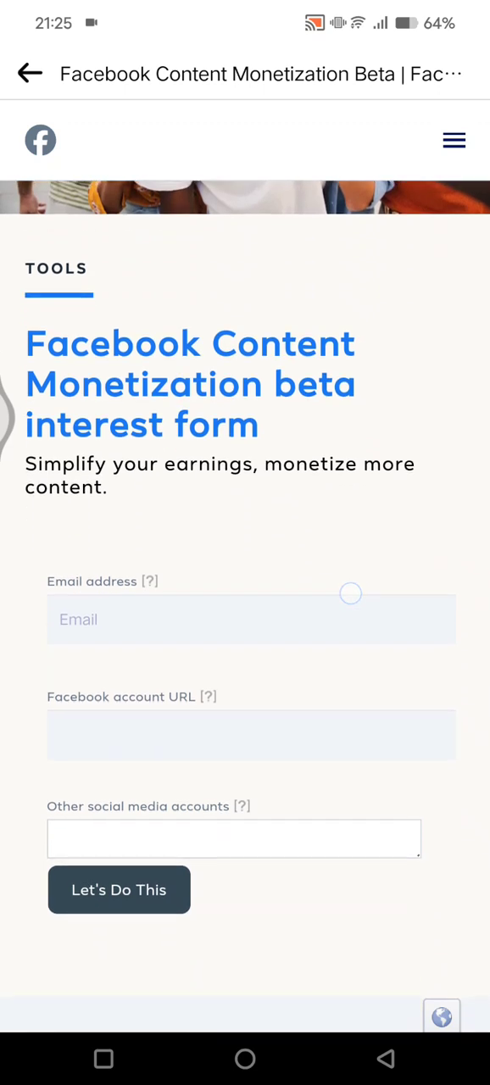
scroll(down, 3)
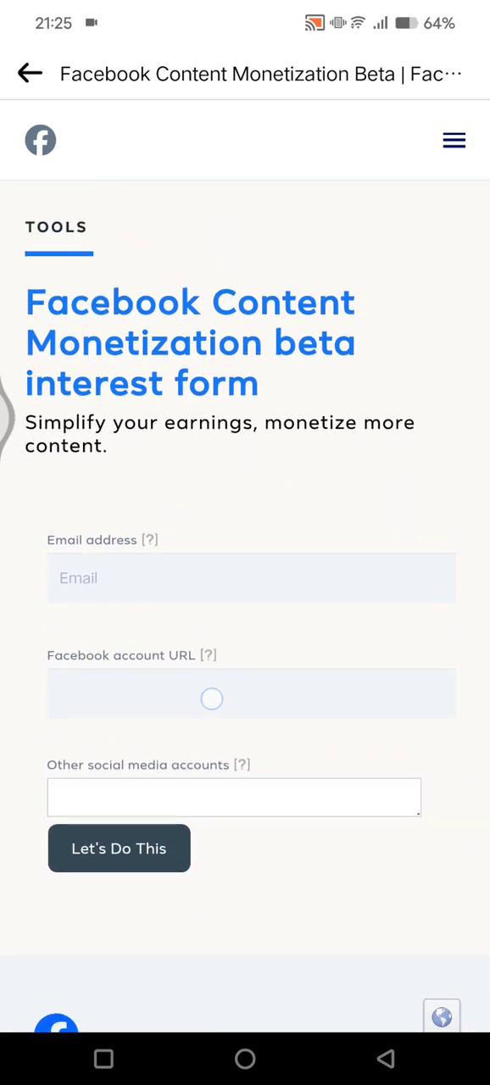
scroll(down, 3)
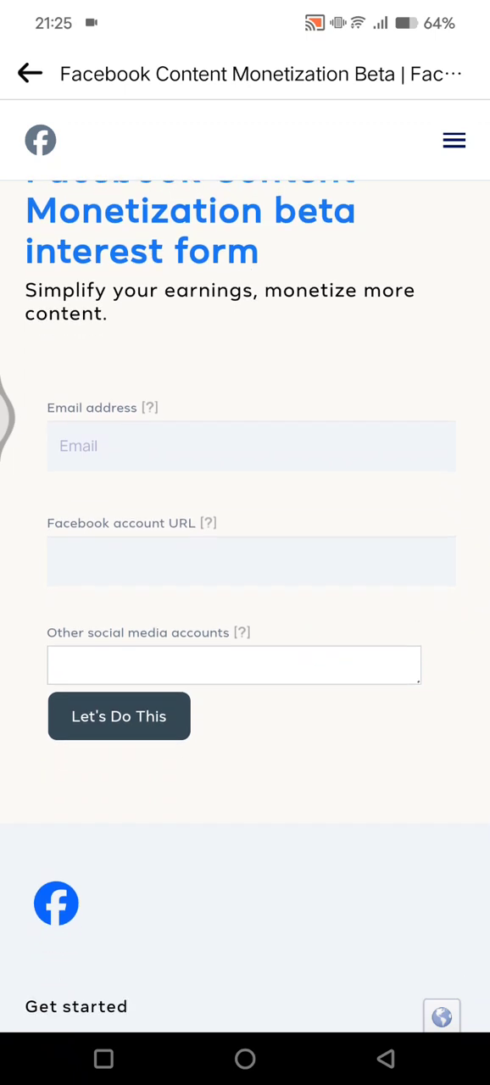
scroll(down, 3)
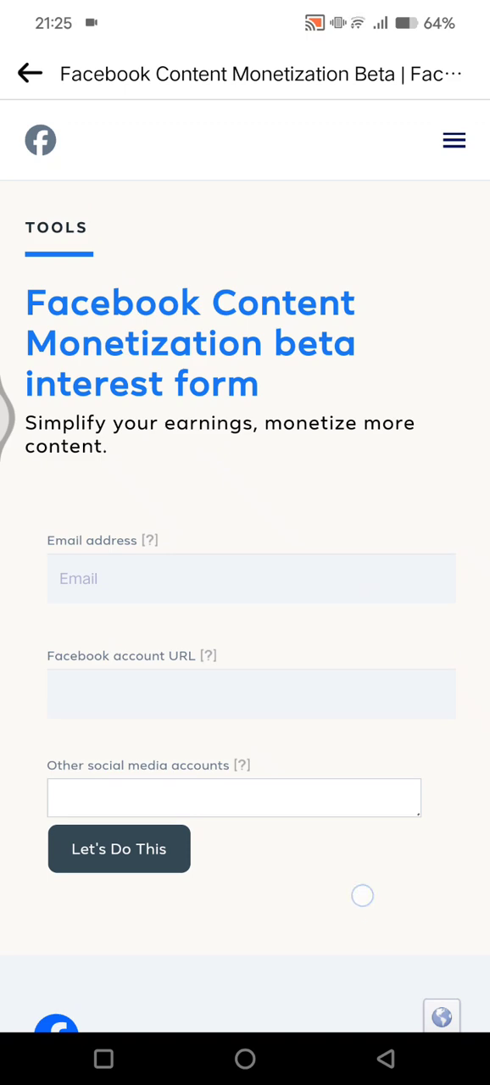
scroll(down, 3)
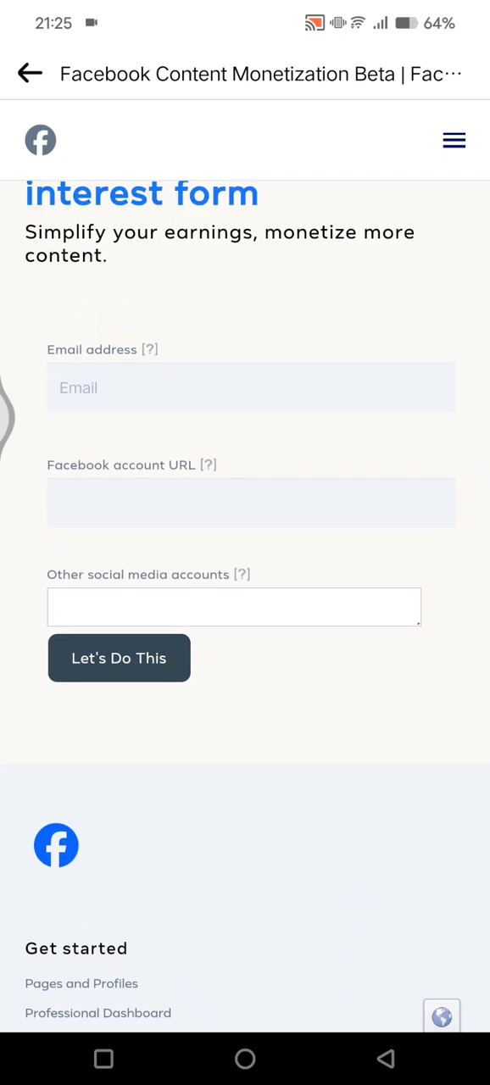